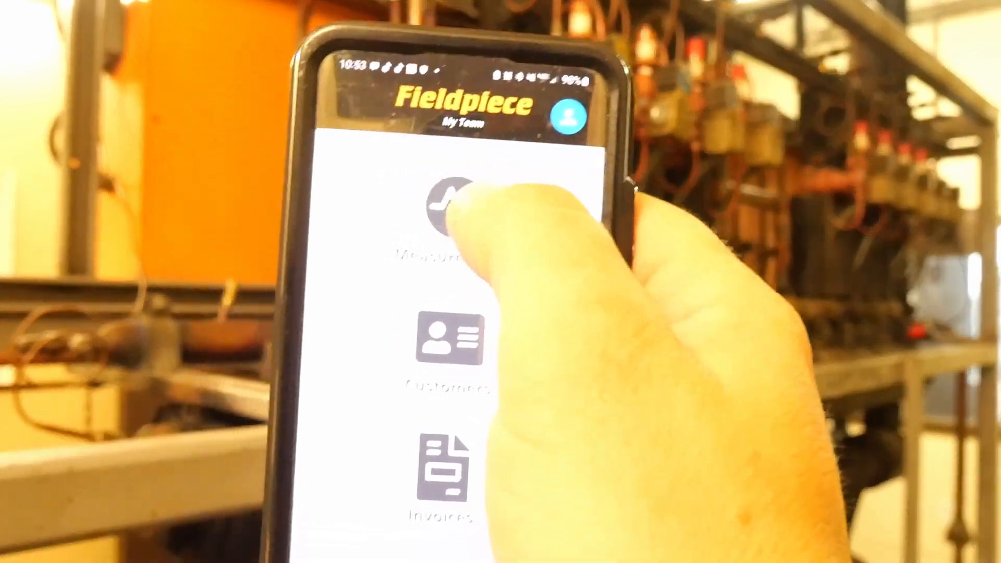
- Open the Measurements screen from the Fieldpiece Job Link home screen
{"action": "left_click", "coordinate": [446, 204]}
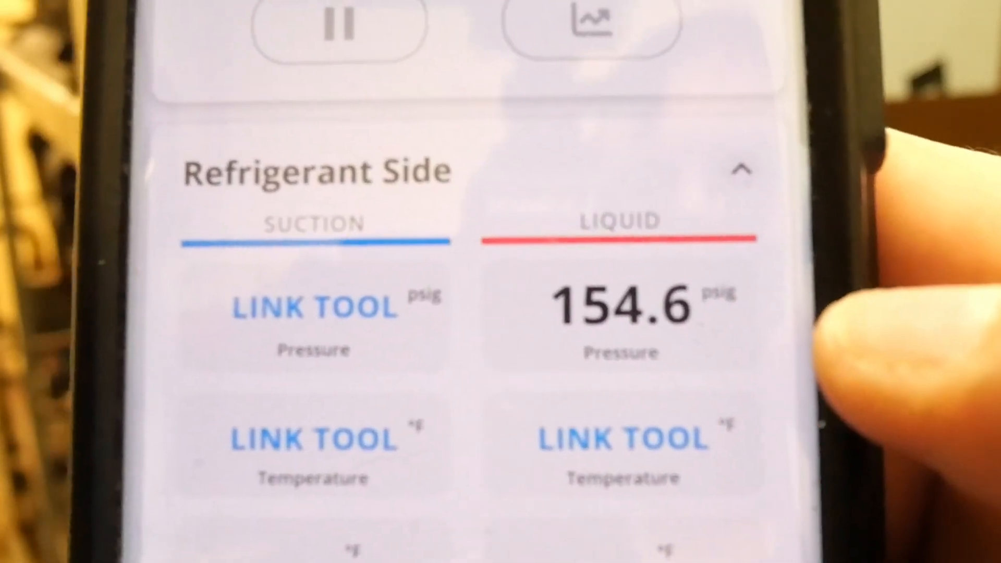
- Scroll down to the Refrigerant Side card showing liquid pressure at 154.6 psig
{"action": "scroll", "scroll_direction": "down", "scroll_amount": 3}
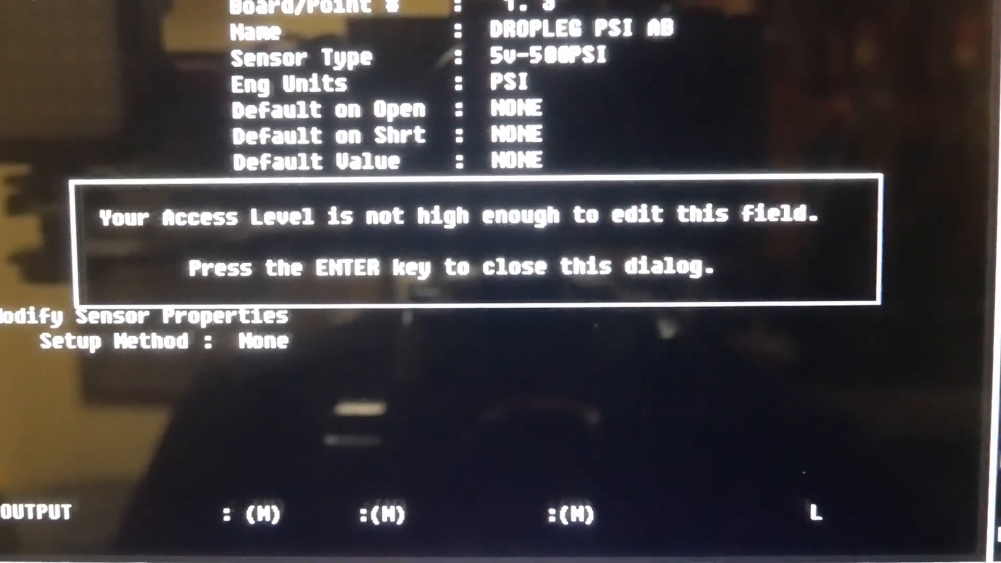
- Dismiss the insufficient access level warning on the DROPLEG PSI AB sensor properties
{"action": "key", "text": "enter"}
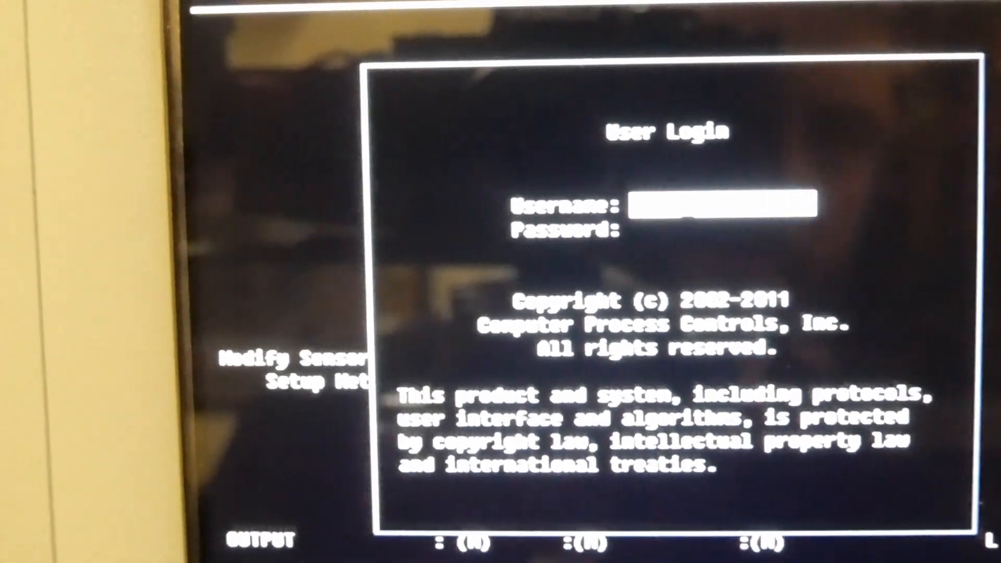
- Enter username USER and the password in the E2 User Login dialog
{"action": "type", "text": "USER"}
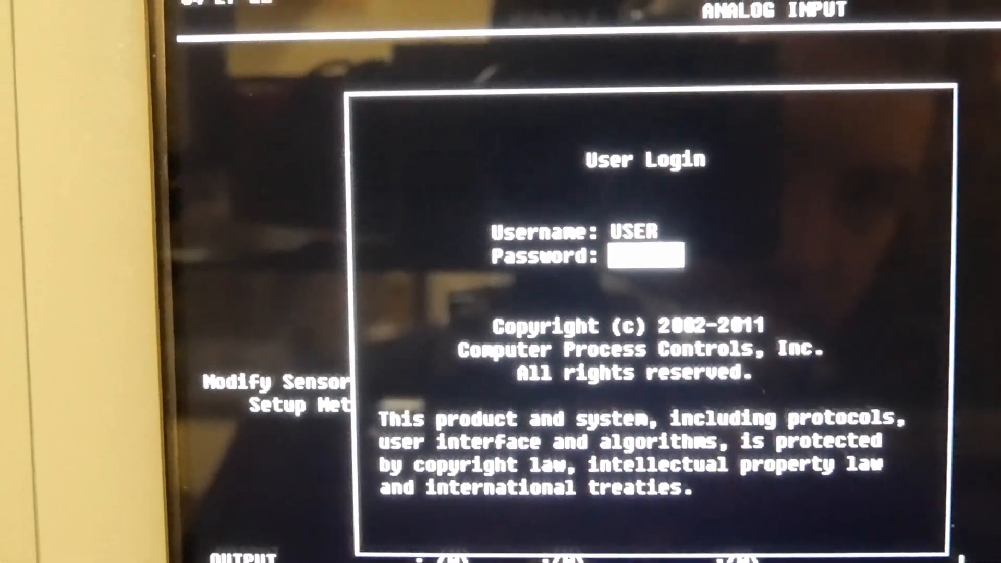
{"action": "type", "text": "password"}
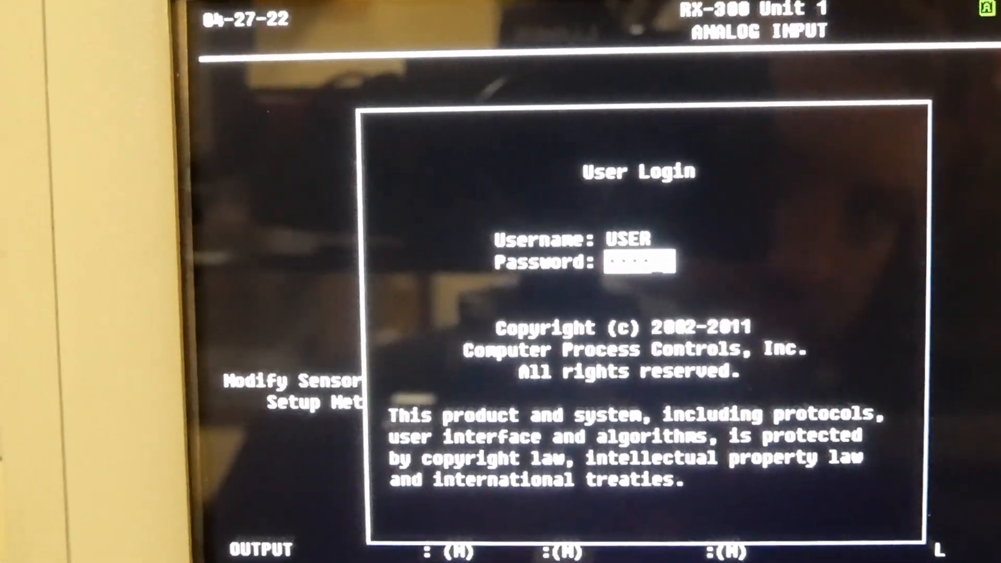